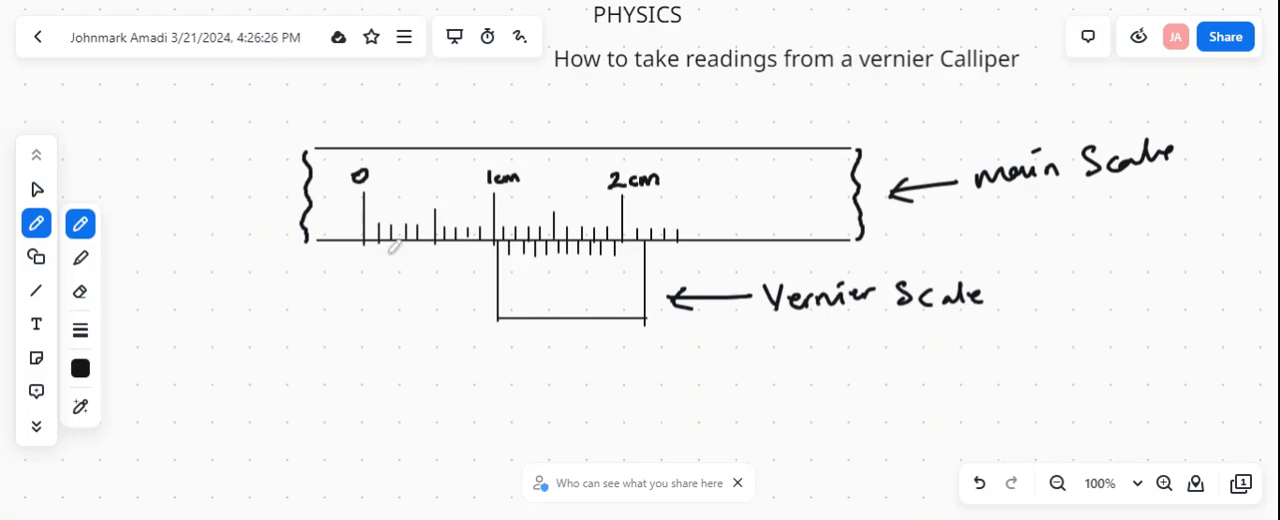
mouse_move(555, 260)
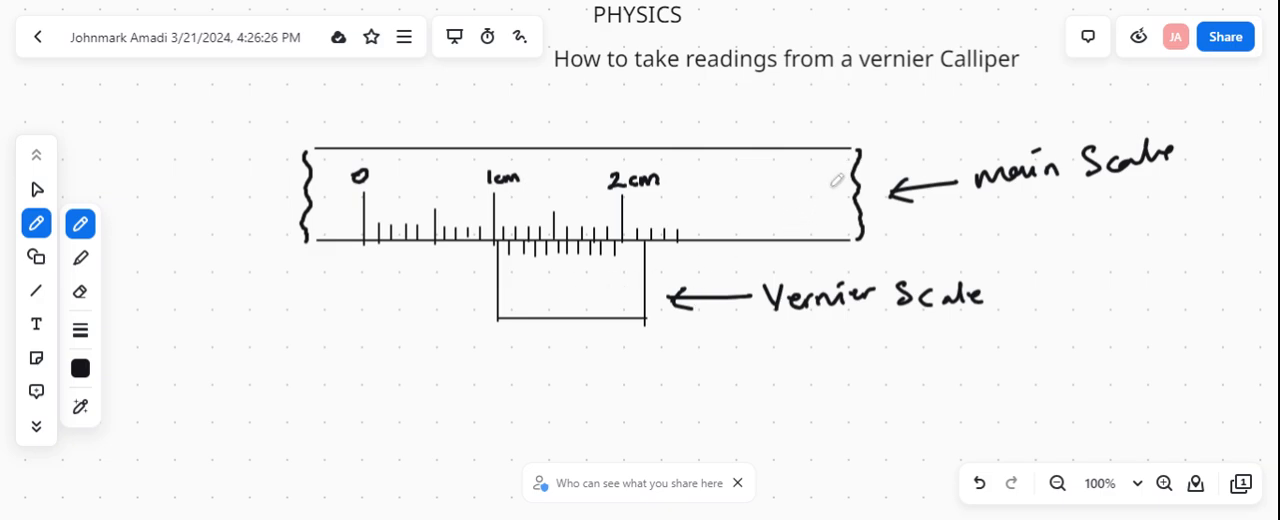
mouse_move(558, 266)
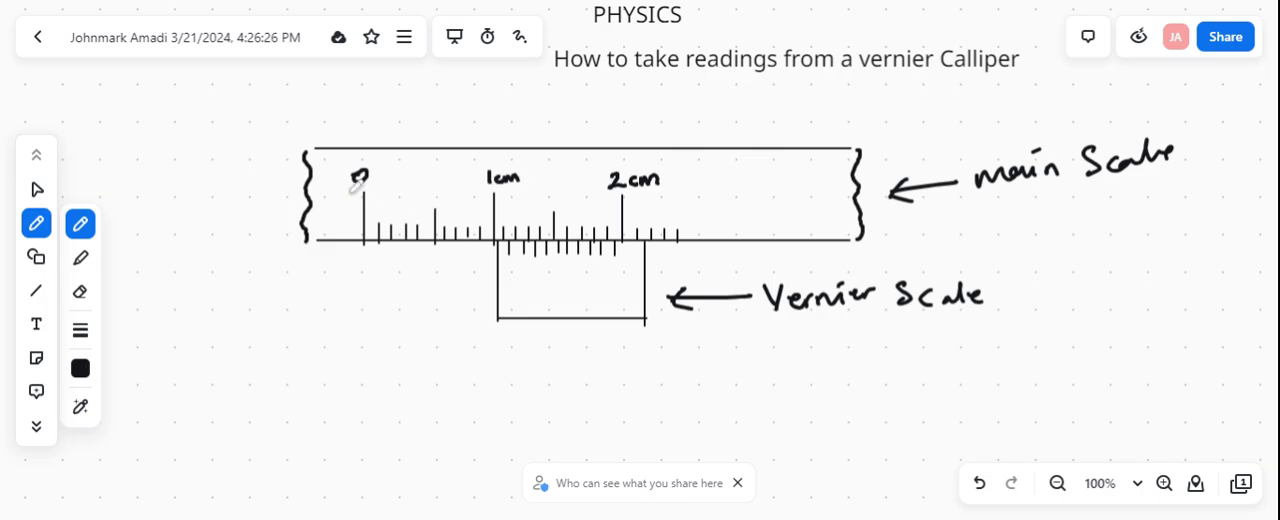
mouse_move(681, 173)
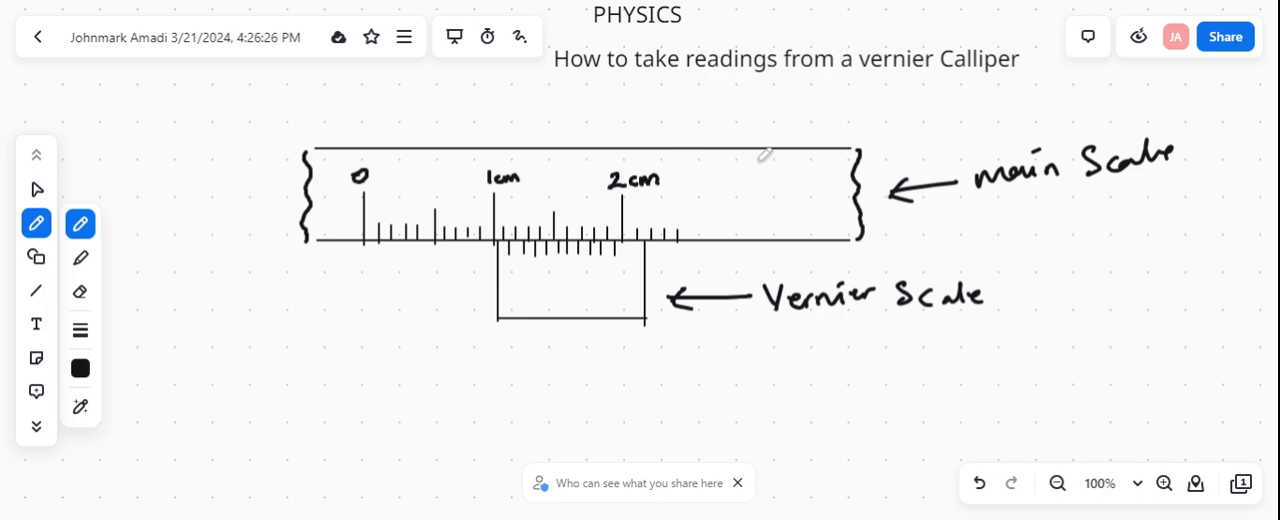
mouse_move(388, 169)
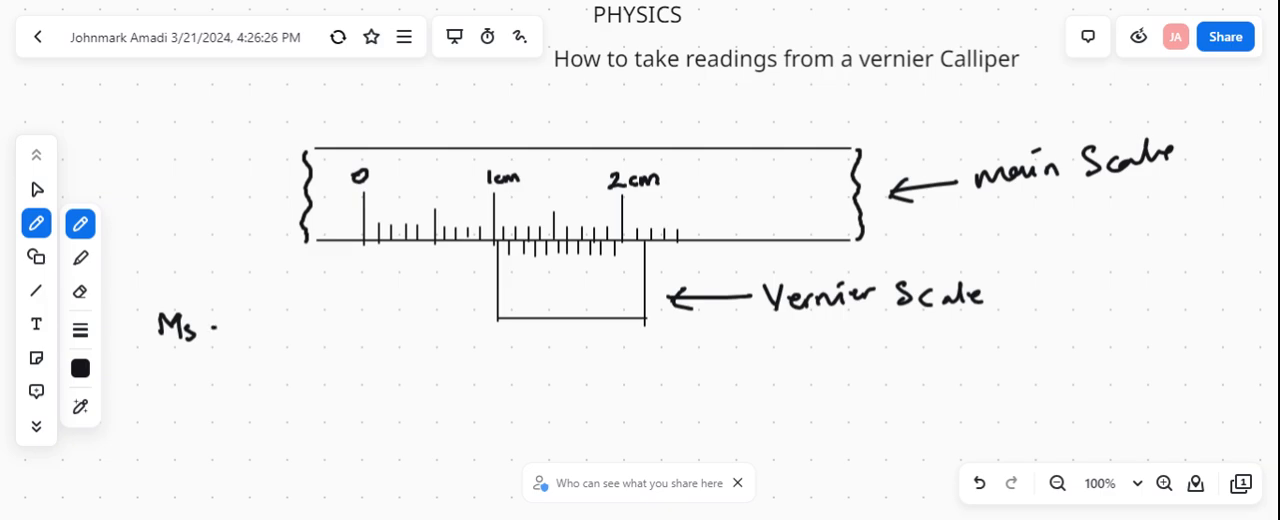
- Handwrite '= 1cm' after 'Ms' so the main-scale note reads Ms = 1cm
click(222, 332)
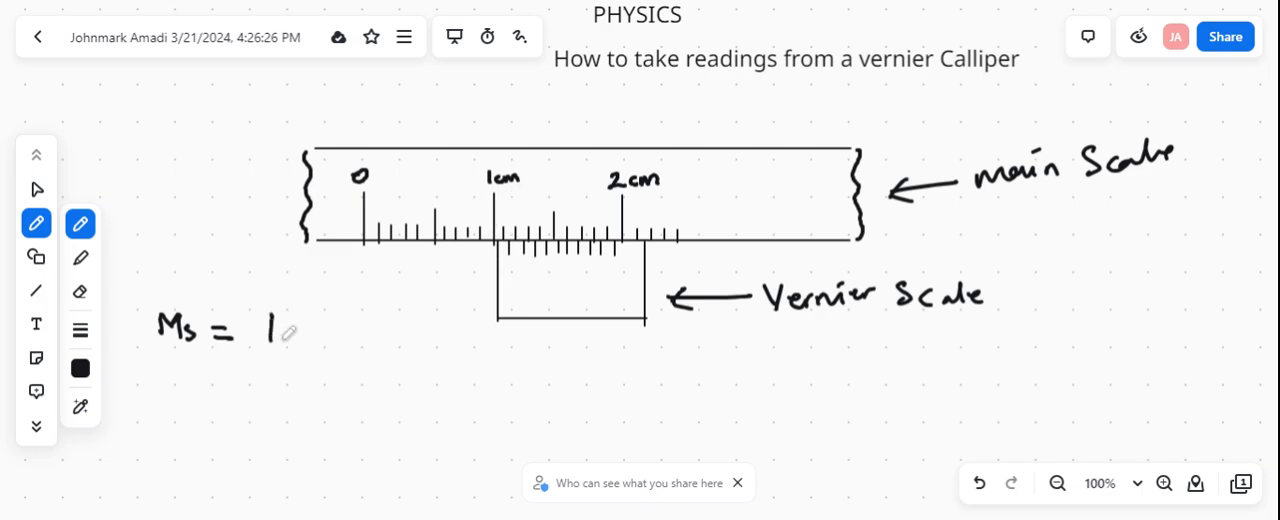
text(cm)
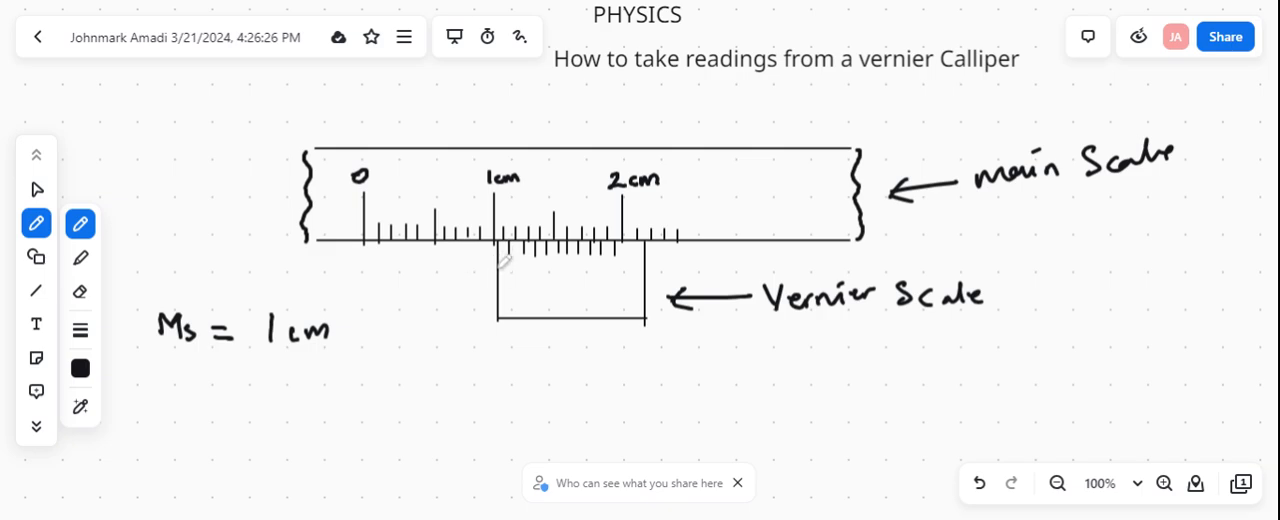
click(465, 230)
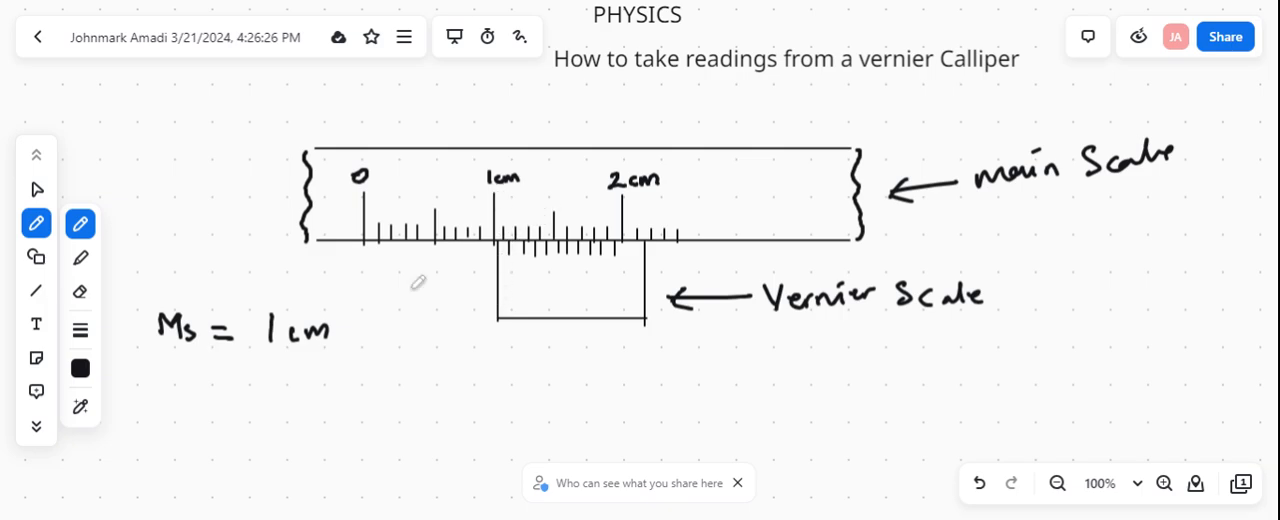
mouse_move(322, 341)
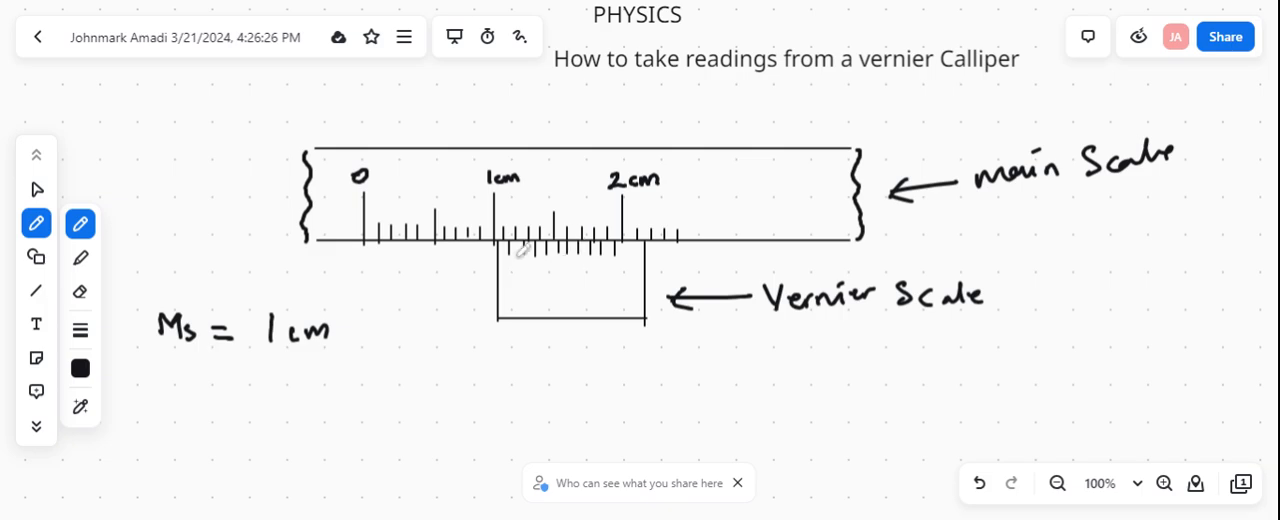
mouse_move(760, 332)
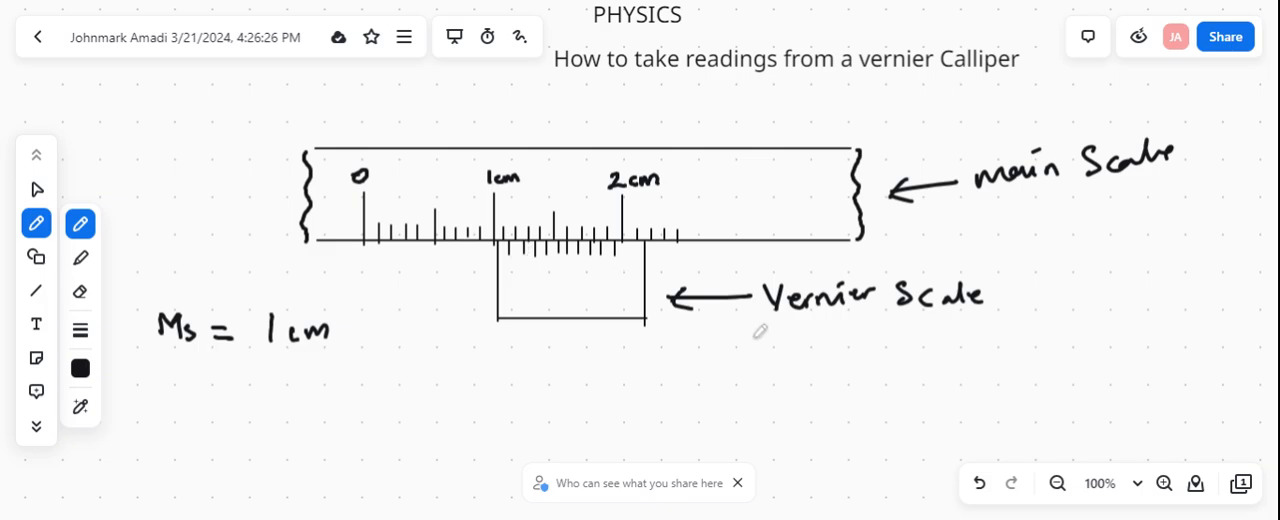
- Handwrite the least-count value '0.01cm' beneath the Vernier Scale label
click(770, 345)
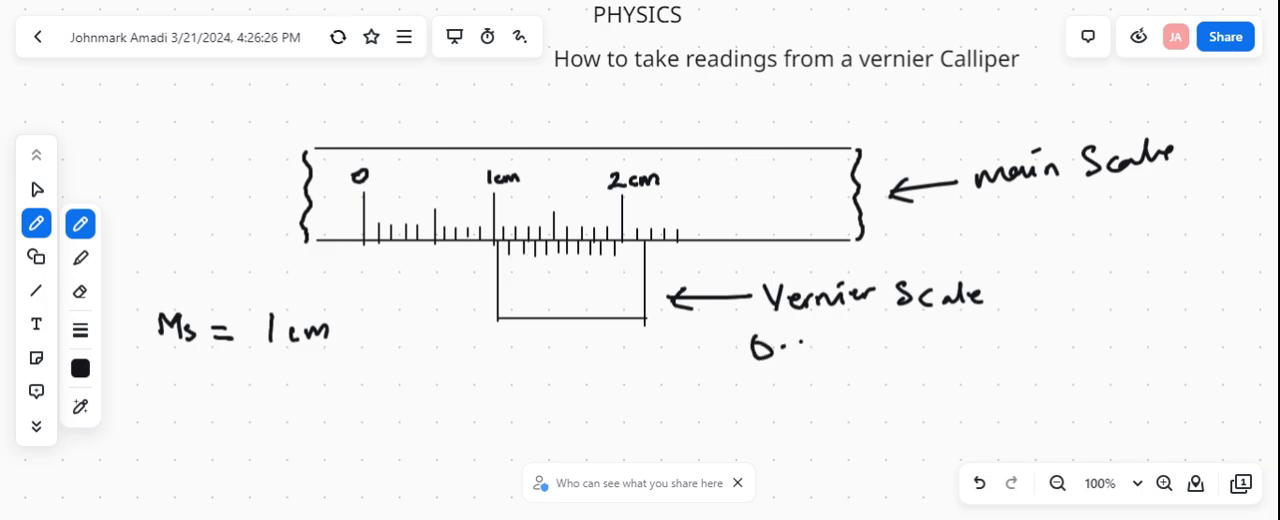
click(830, 348)
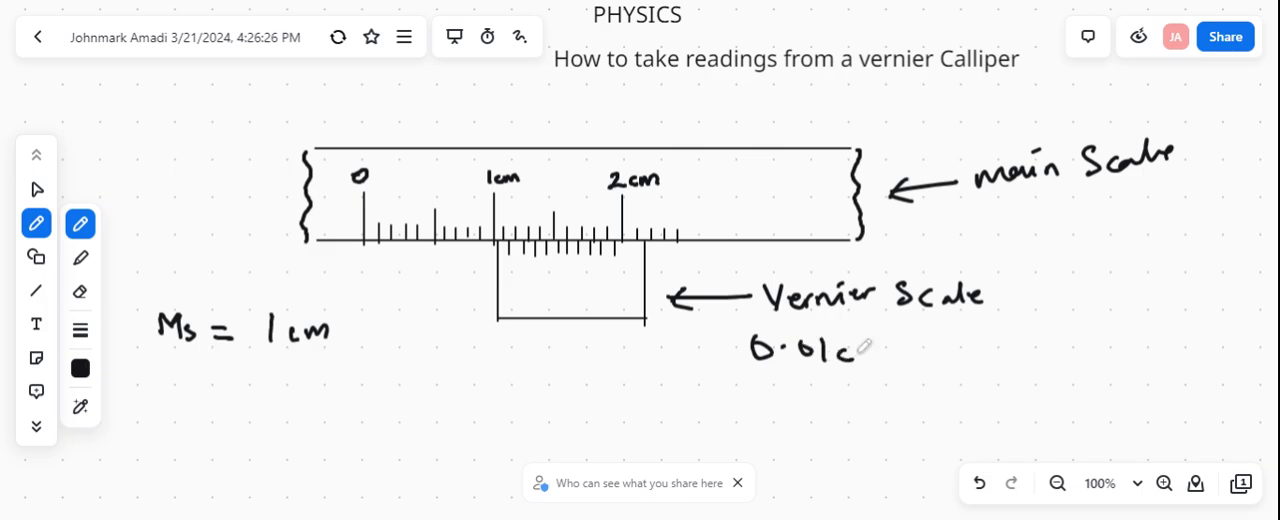
text(m)
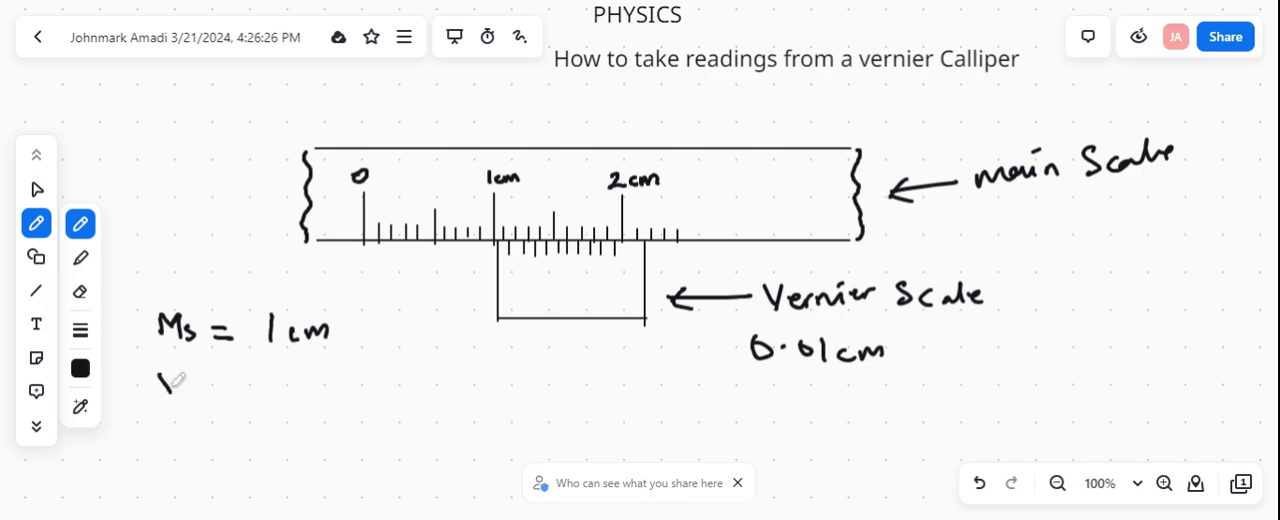
- Handwrite 'Vs = 0.06cm' under the Ms note and begin 'TR = Ms + Vs = 1+0.0' below it
drag(165, 385, 200, 400)
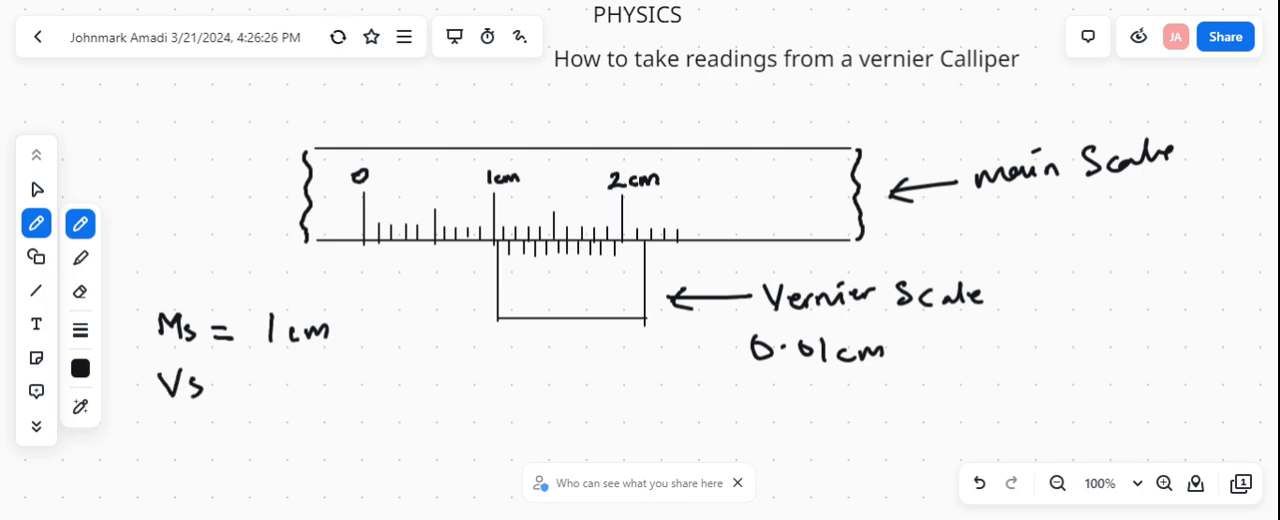
drag(200, 385, 260, 375)
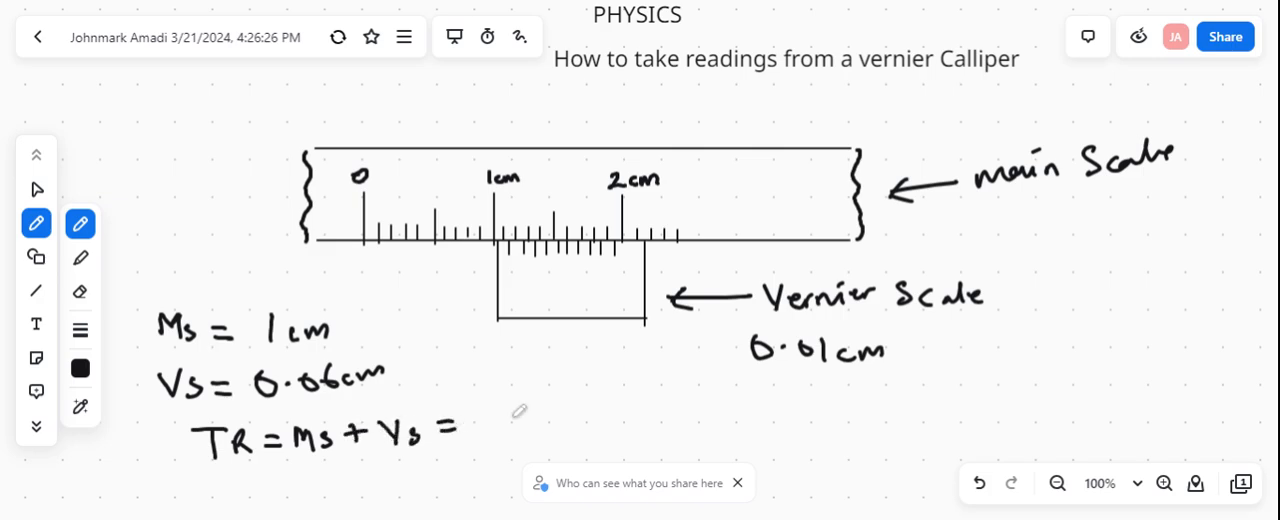
text(1.1)
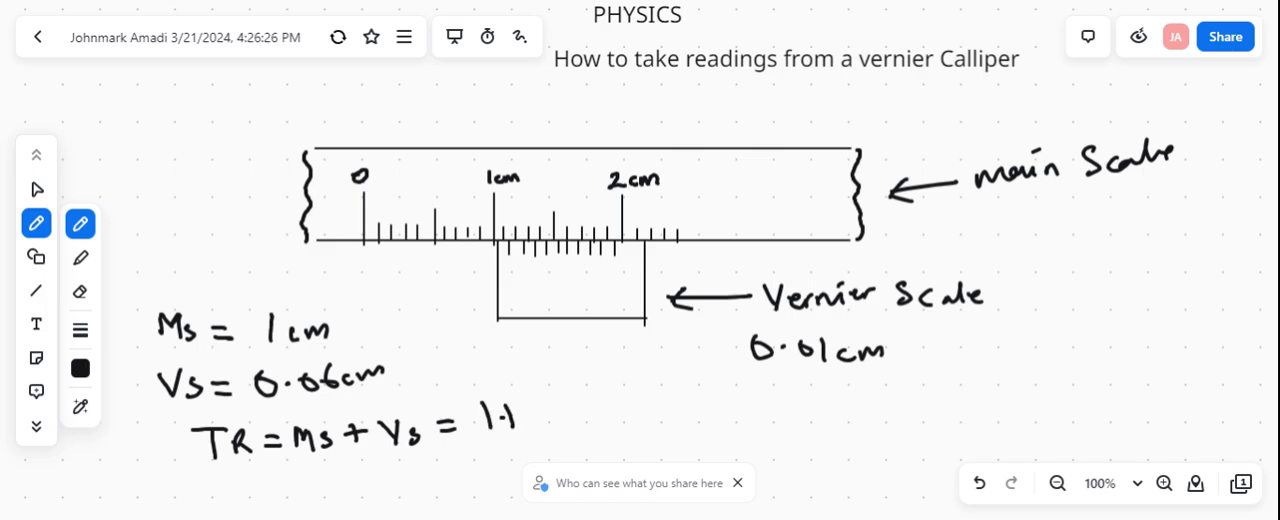
text(+0.0)
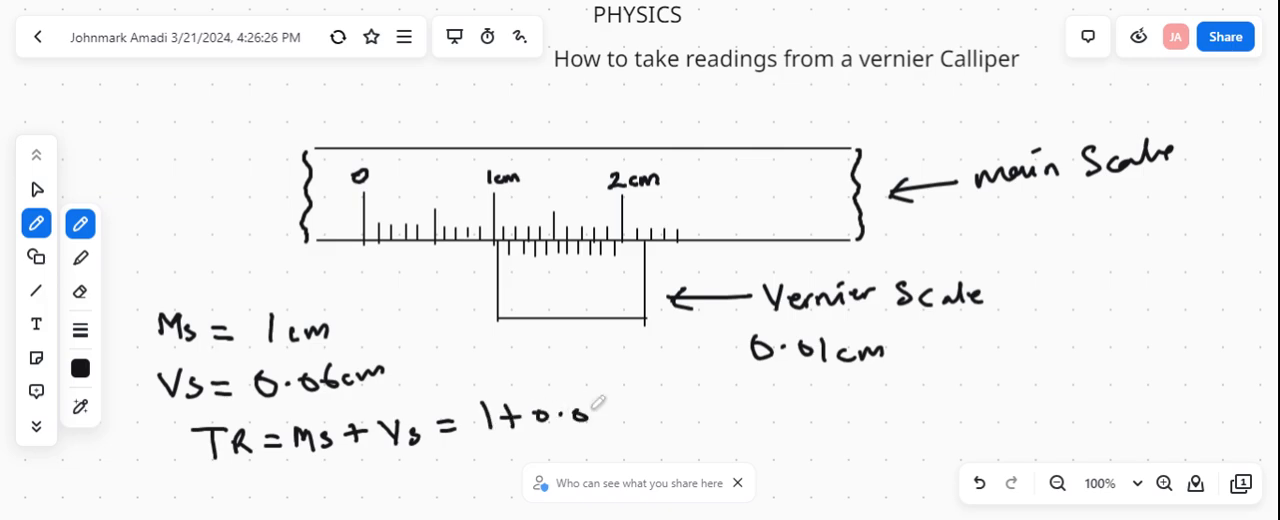